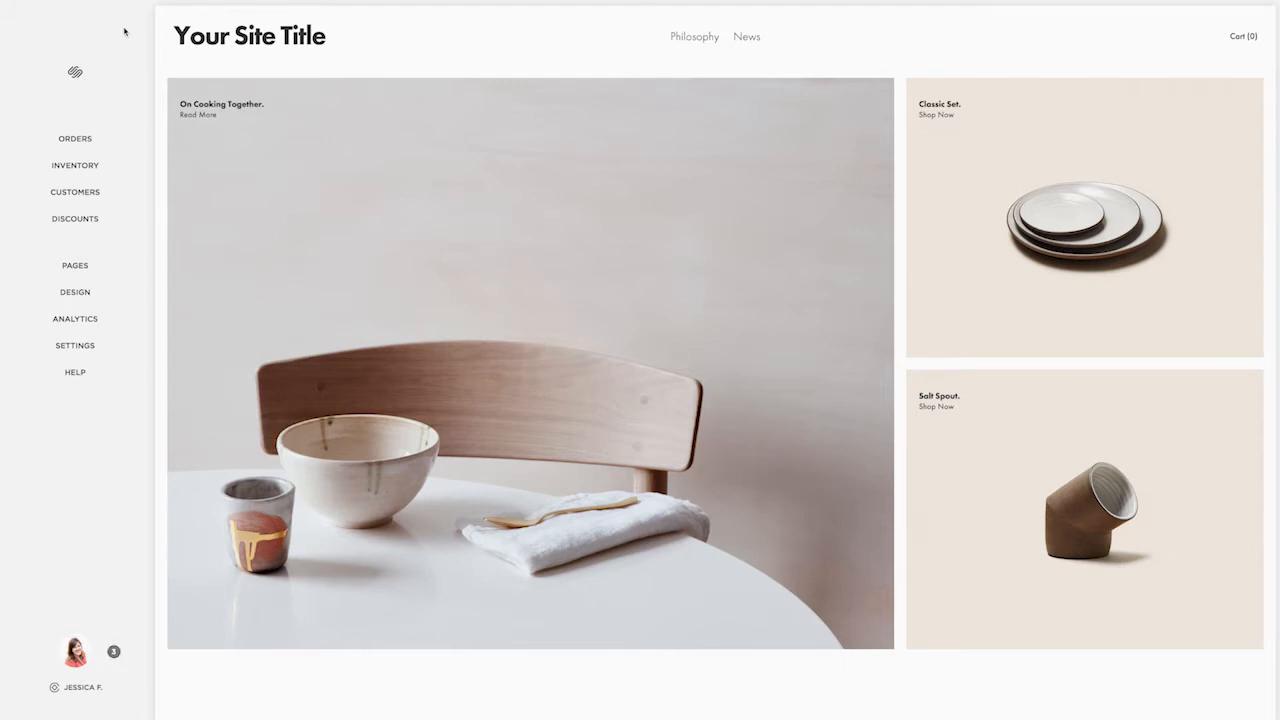
mouse_move(130, 90)
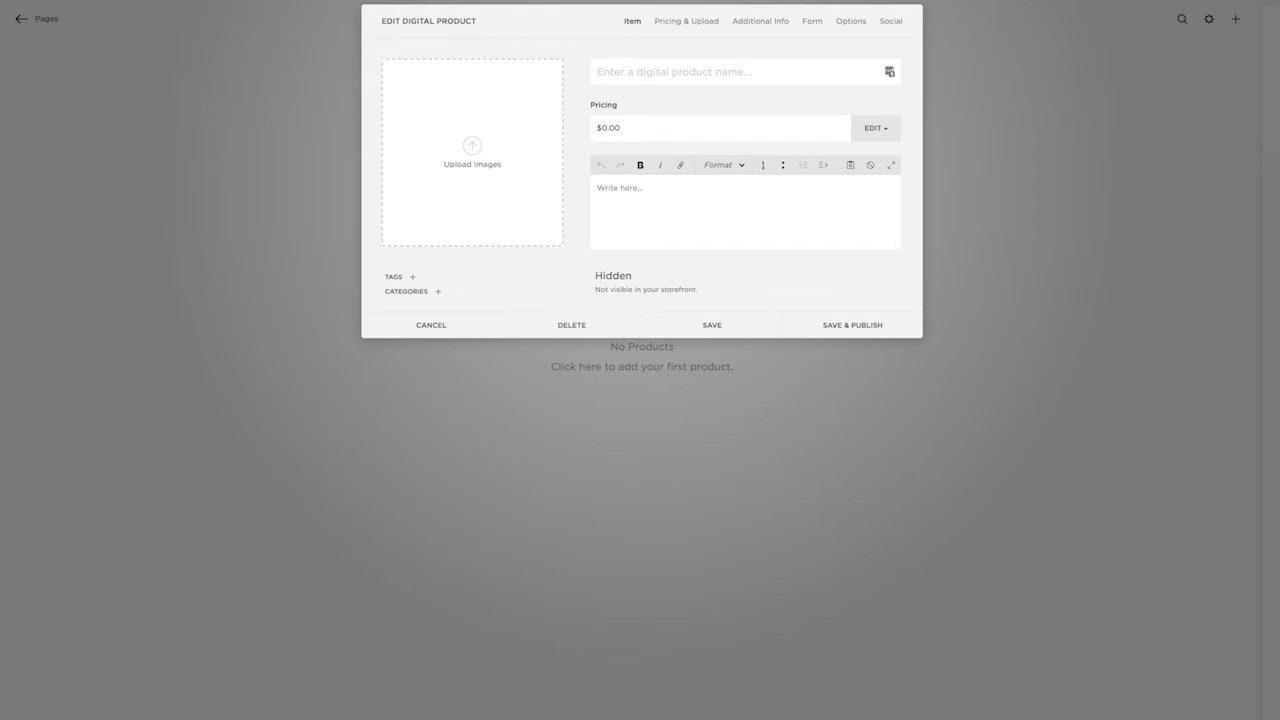
- Name the digital product 'Design Workbook' and add a short description
text(Design Workbook)
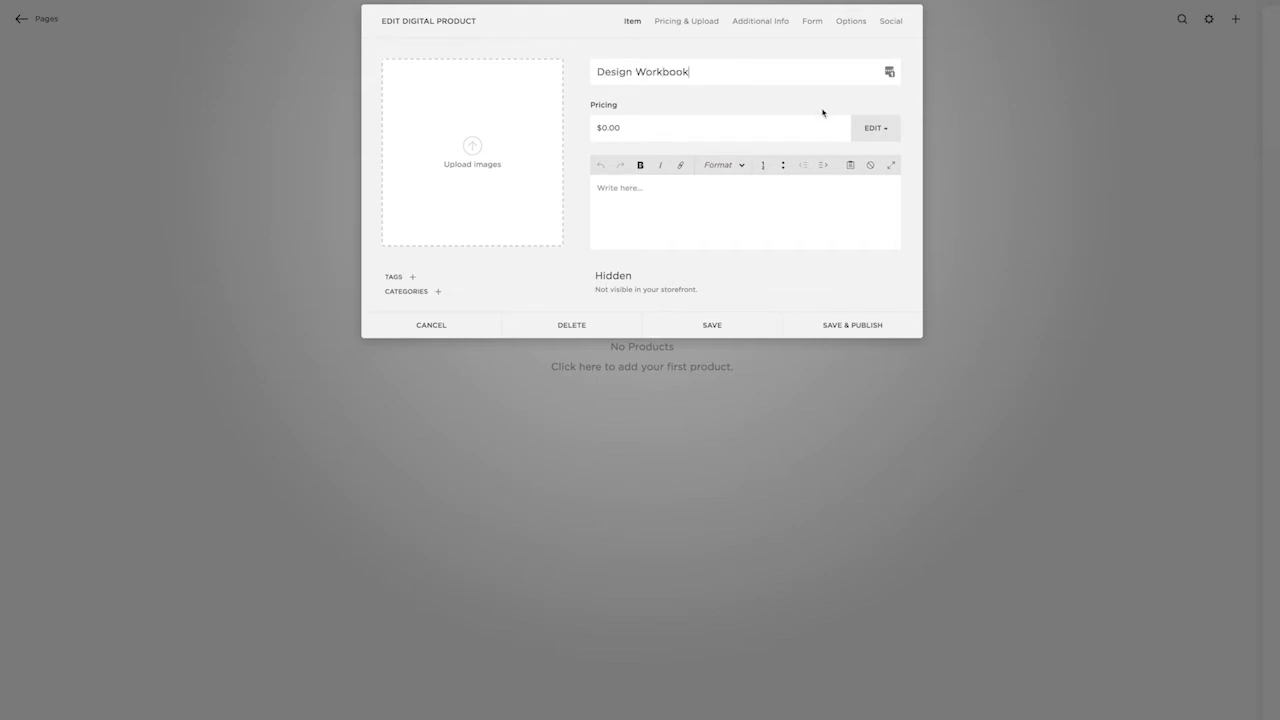
text(Here's a description!)
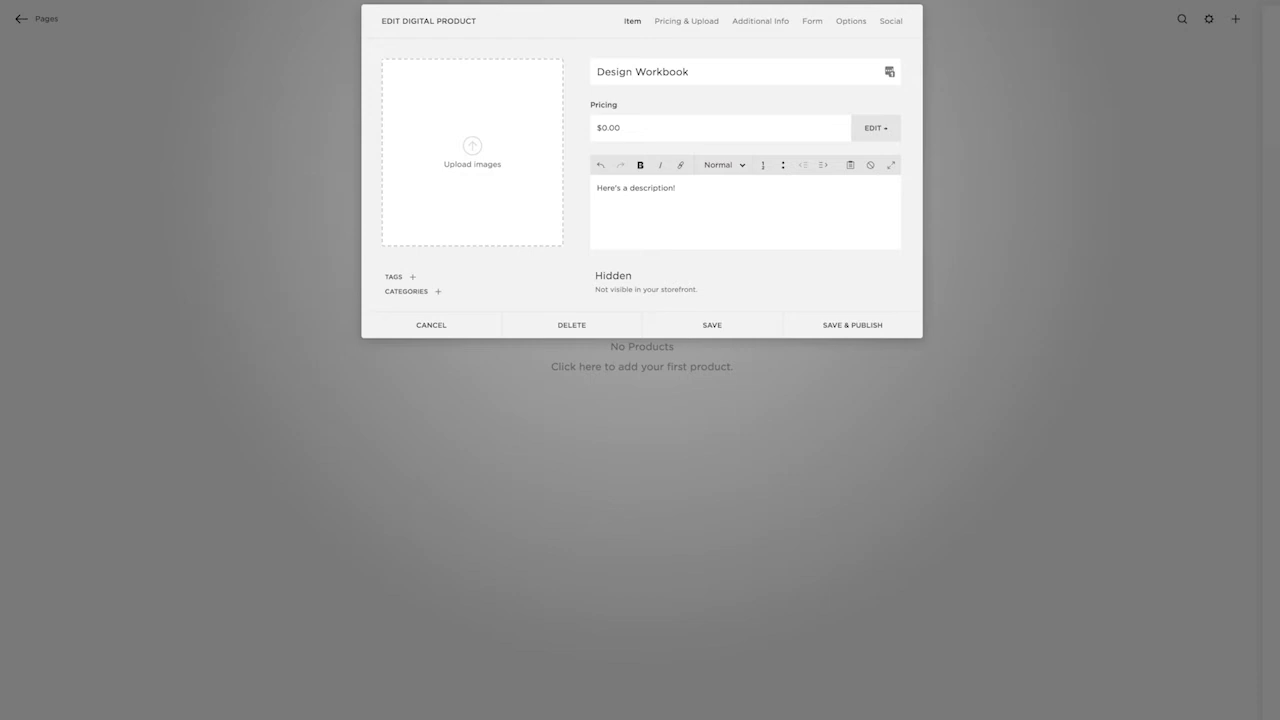
click(686, 20)
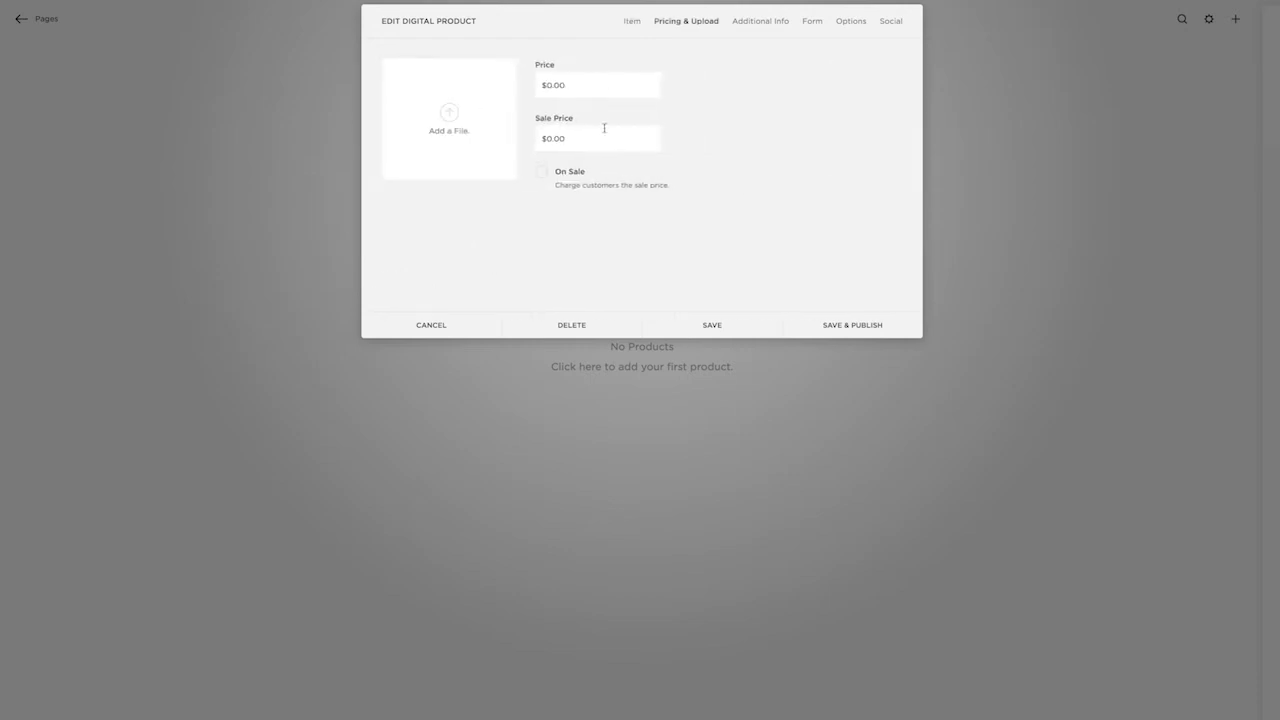
- Set the Design Workbook price to 27.00
click(597, 85)
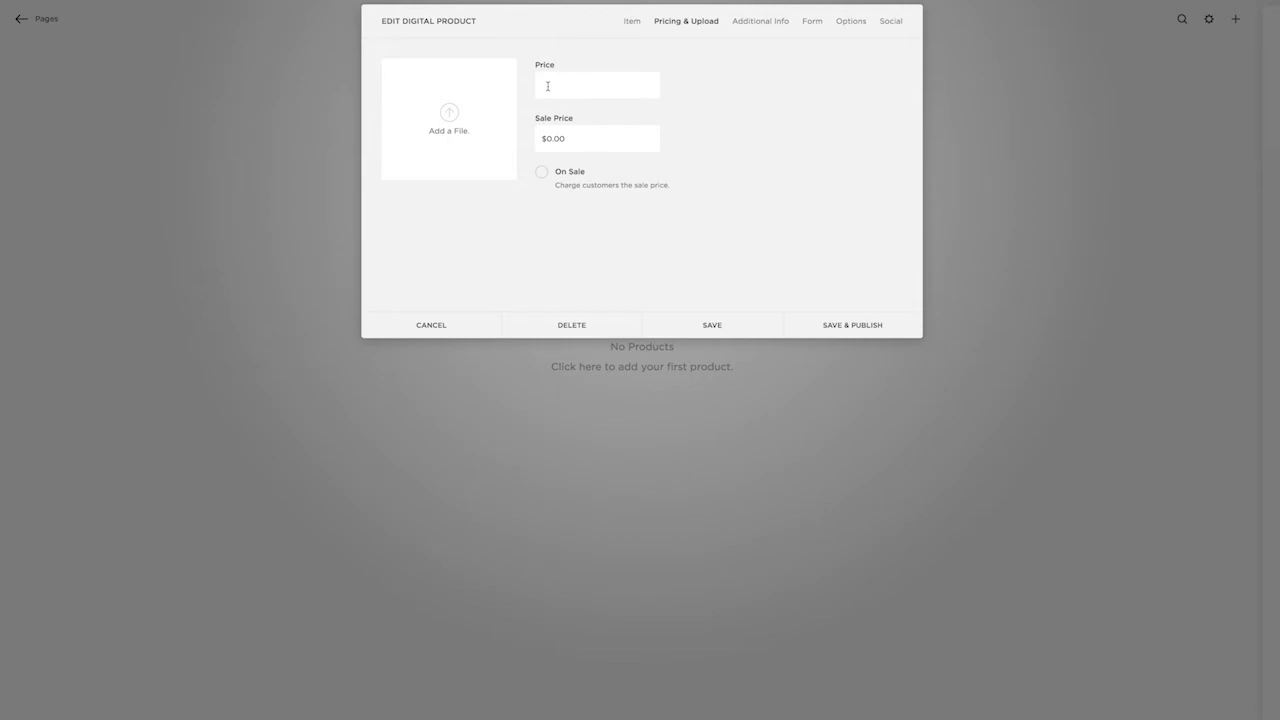
text(27.00)
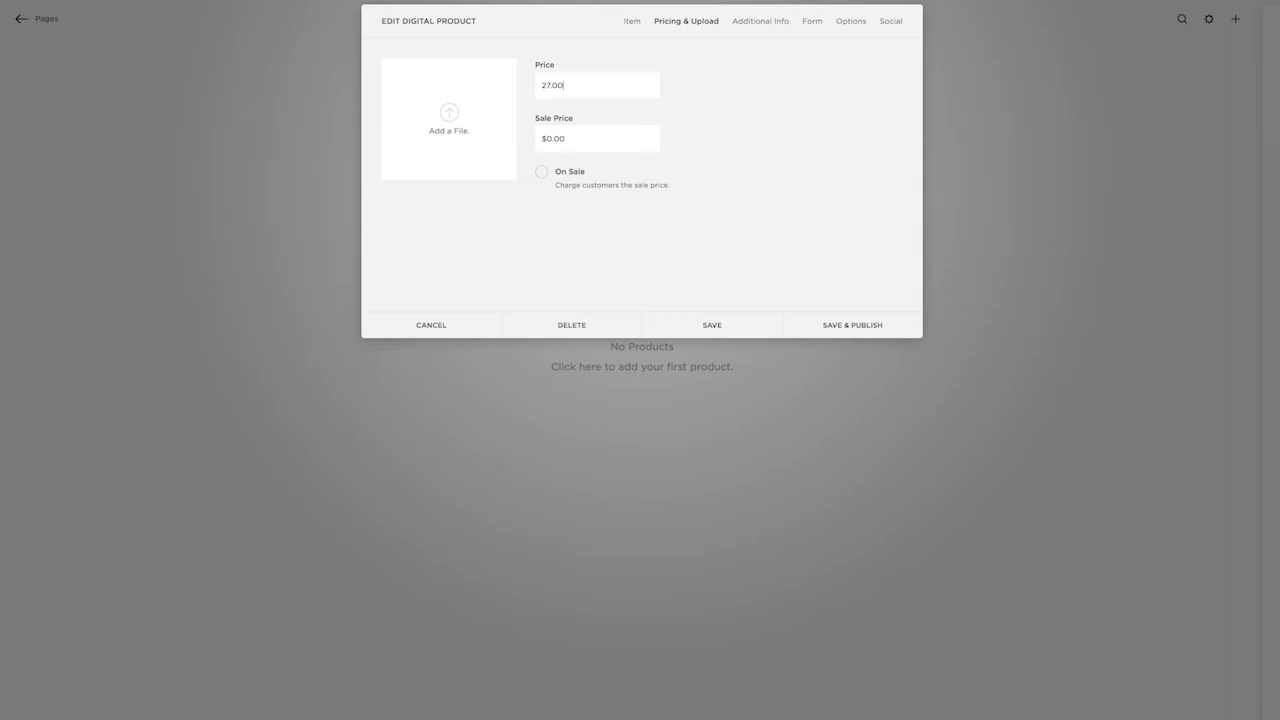
click(760, 20)
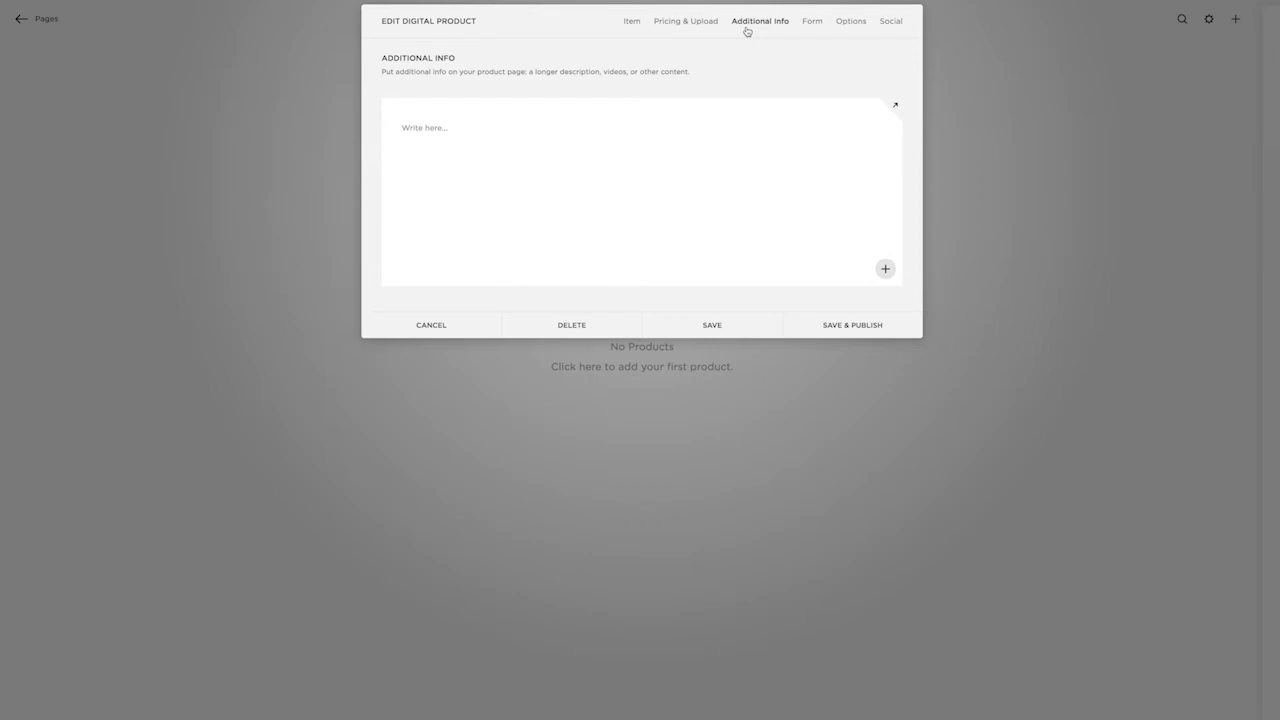
- Check the product form section (no form required), then view the product options and auto-generated URL
click(812, 20)
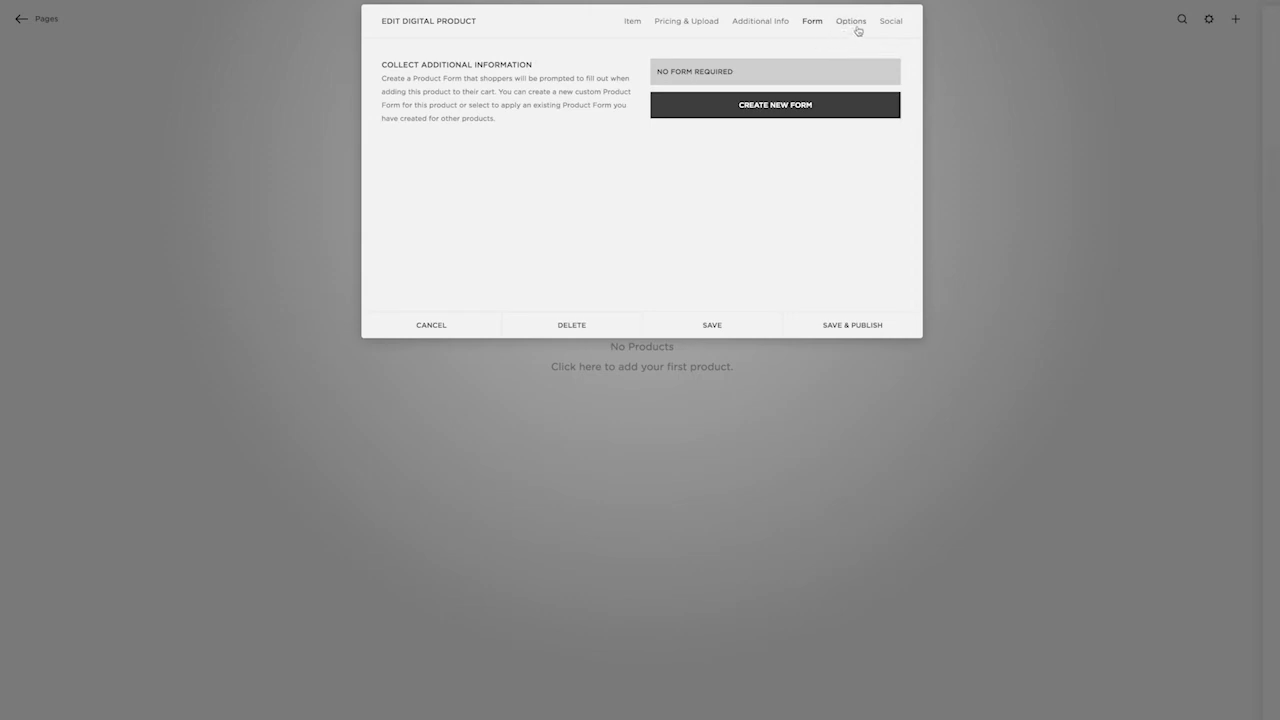
click(851, 20)
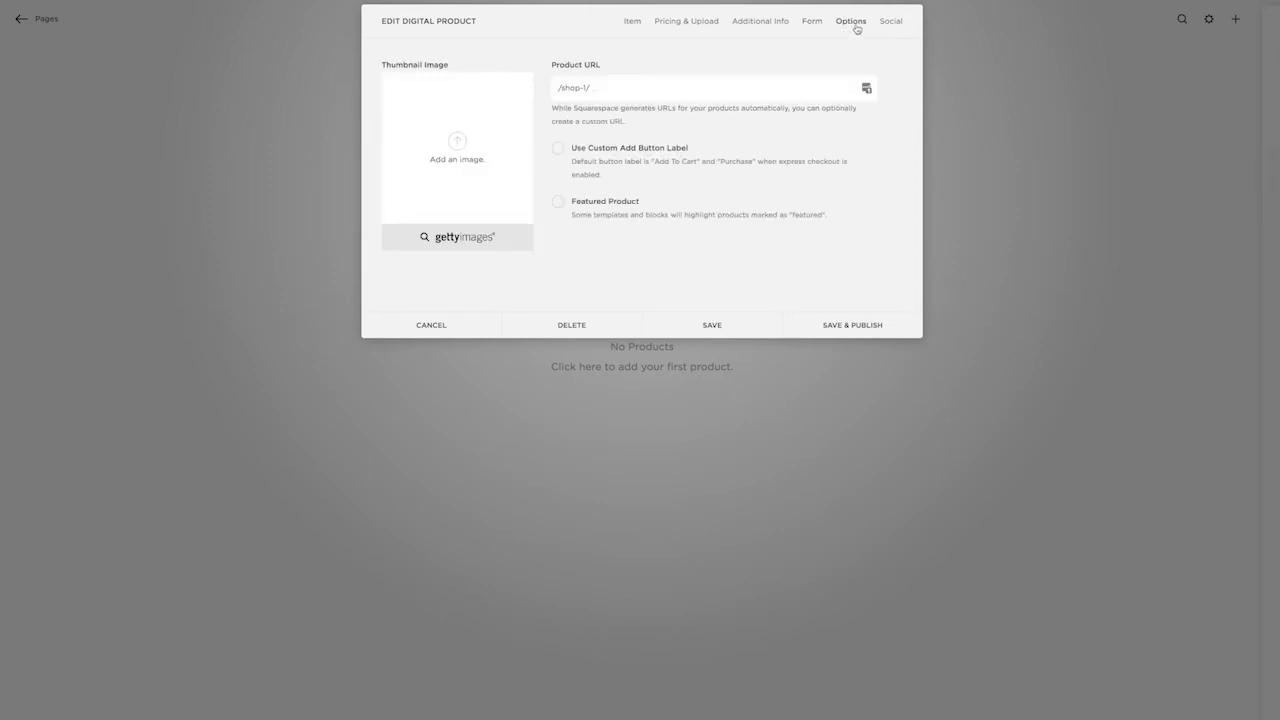
mouse_move(825, 45)
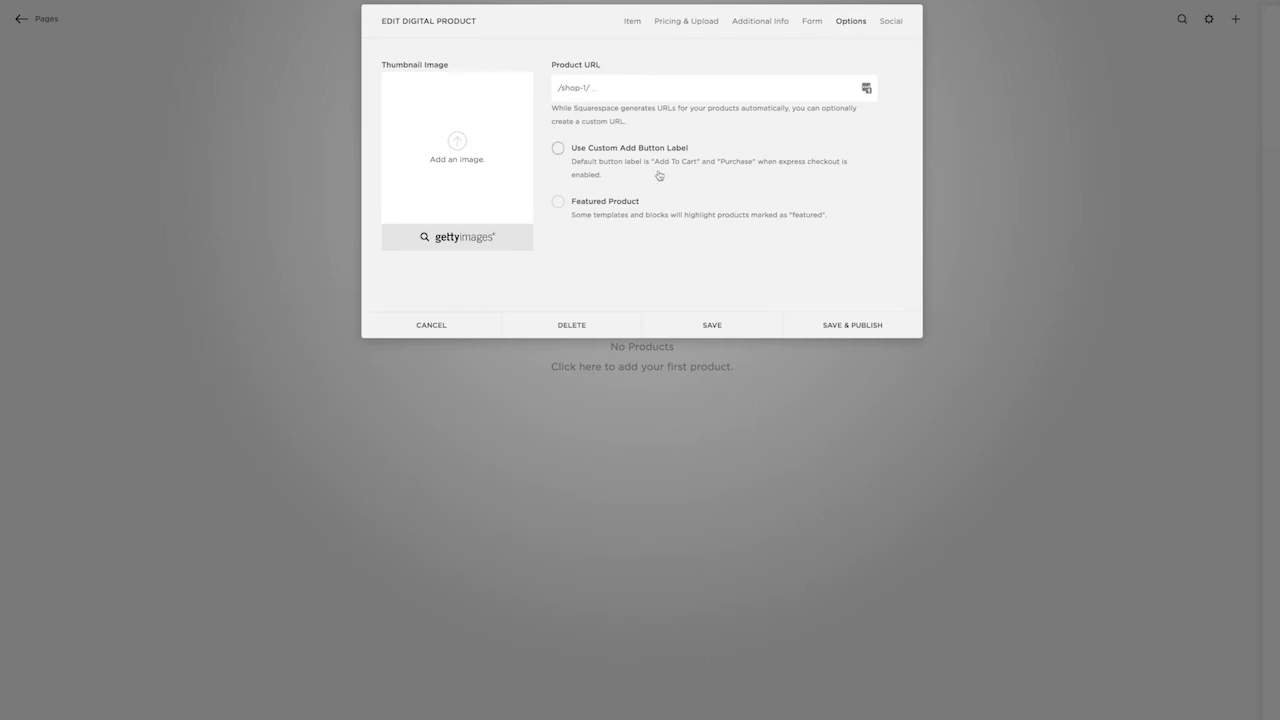
mouse_move(732, 167)
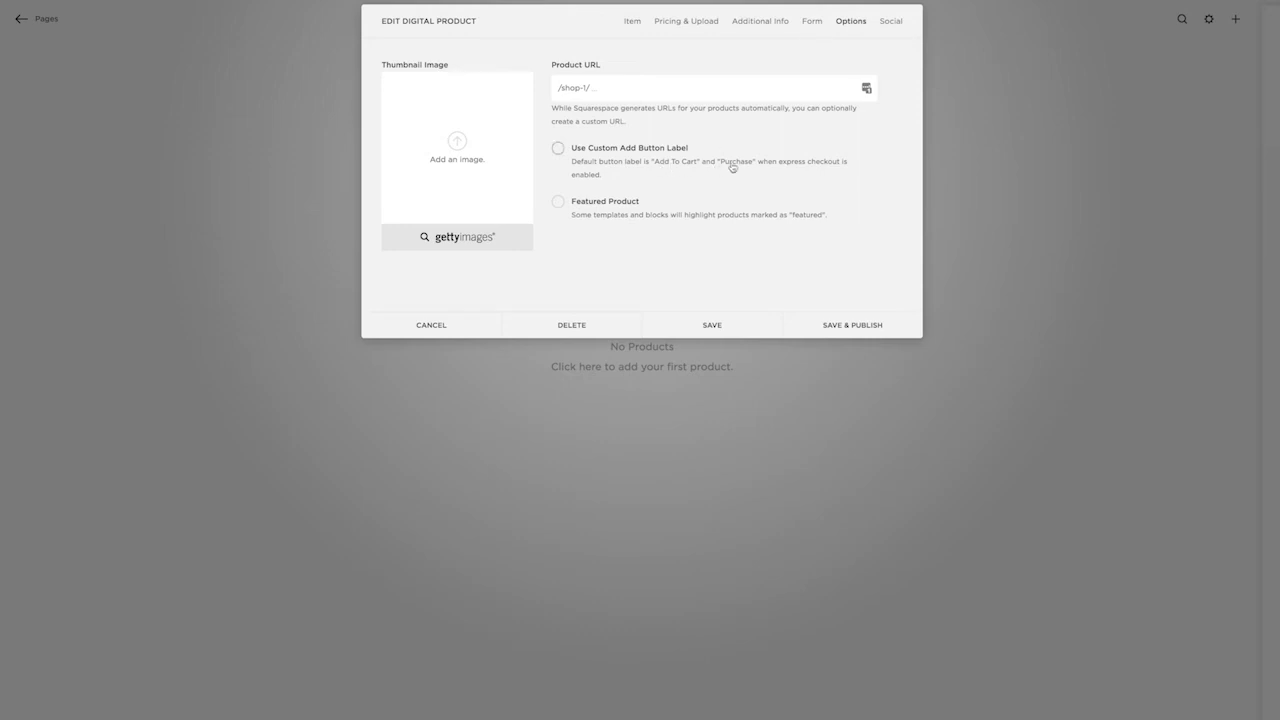
- Enable a custom Add to Cart button label, then save and publish the product
click(558, 148)
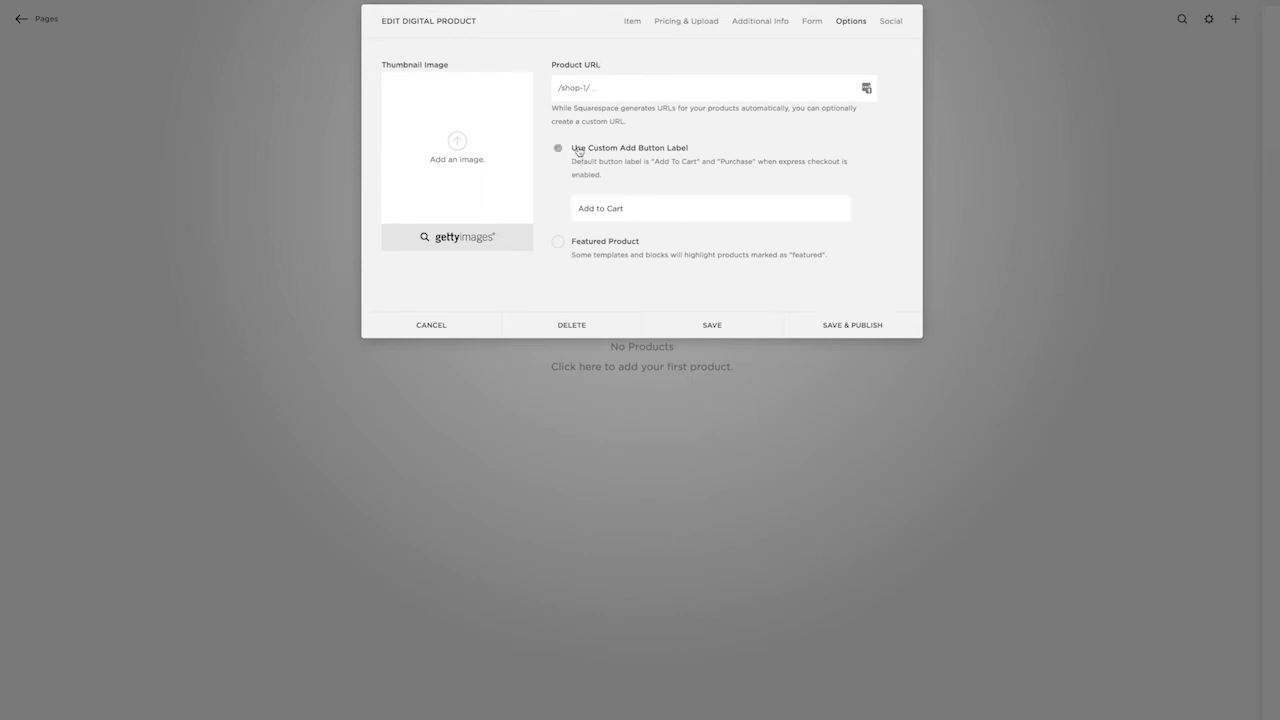
click(558, 148)
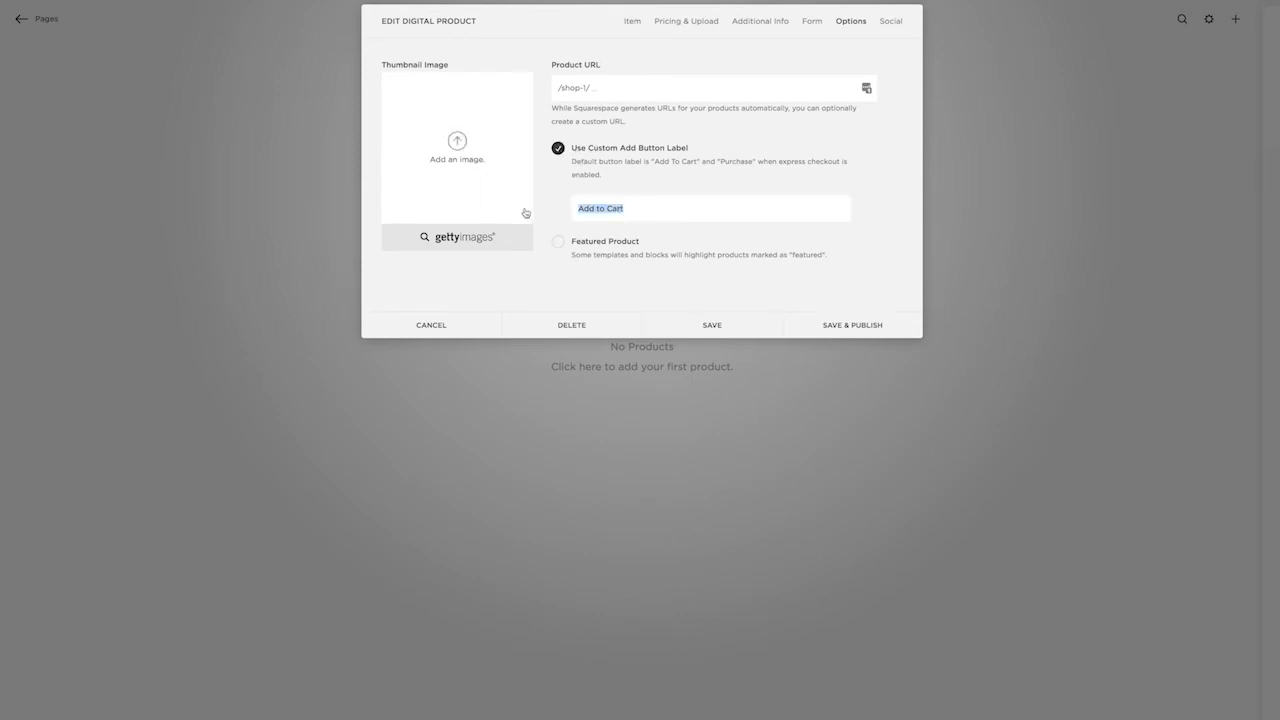
click(889, 20)
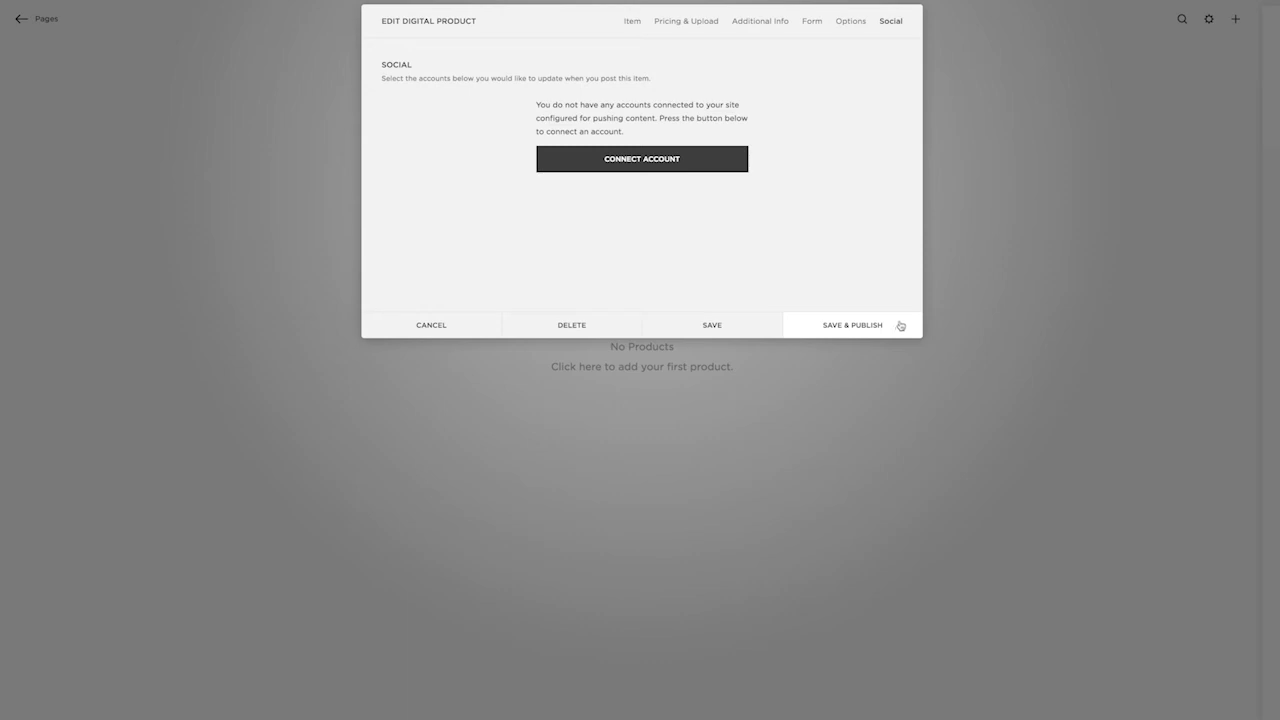
click(852, 325)
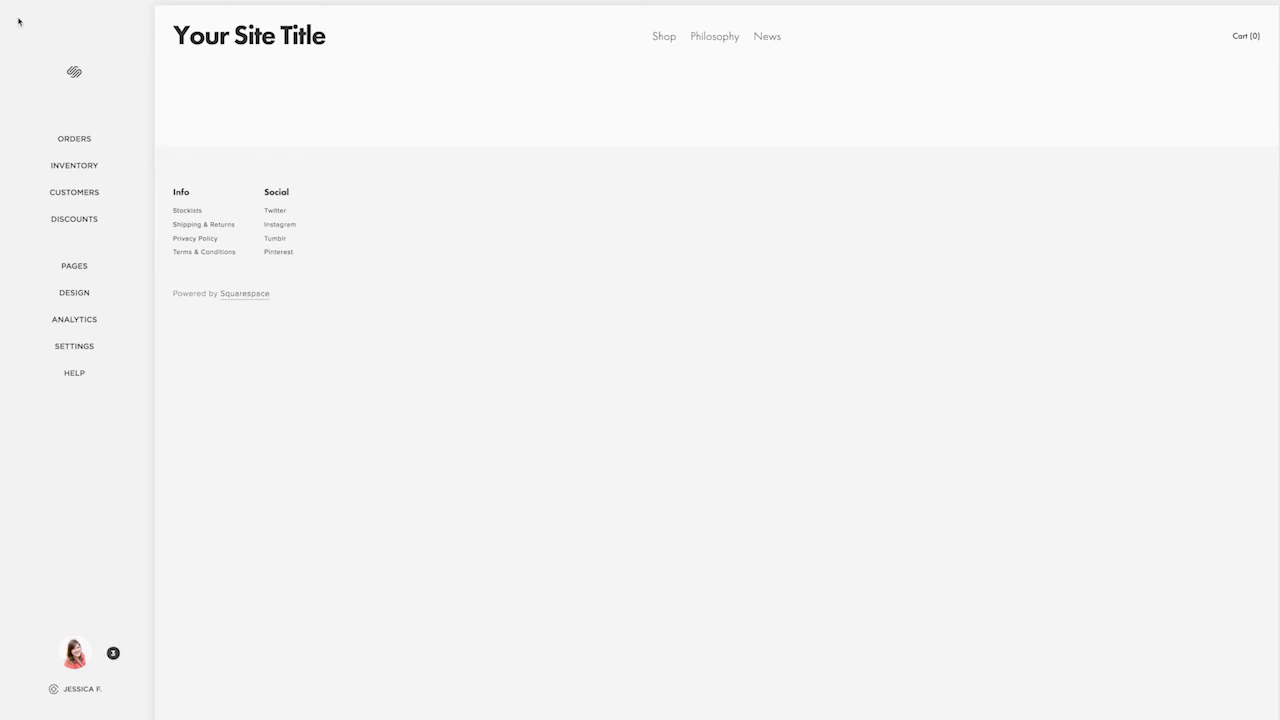
mouse_move(74, 319)
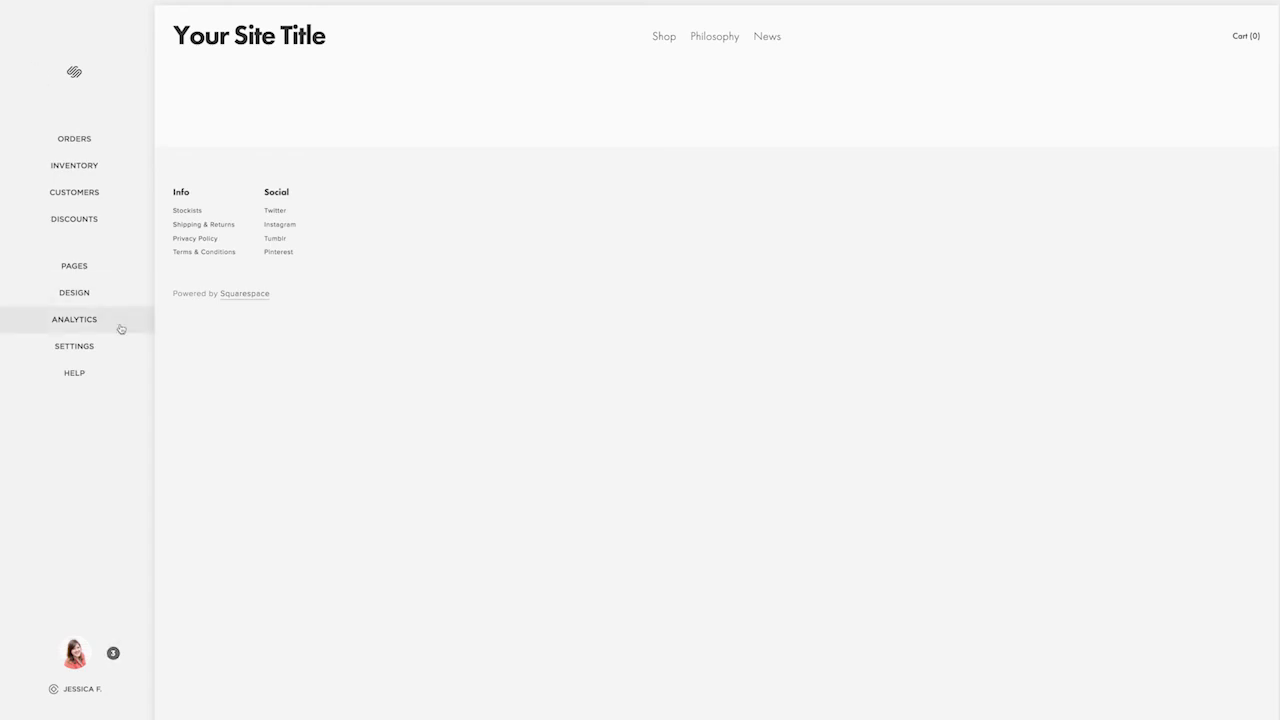
- Open Settings from the Home sidebar to list general, website and commerce settings
click(74, 346)
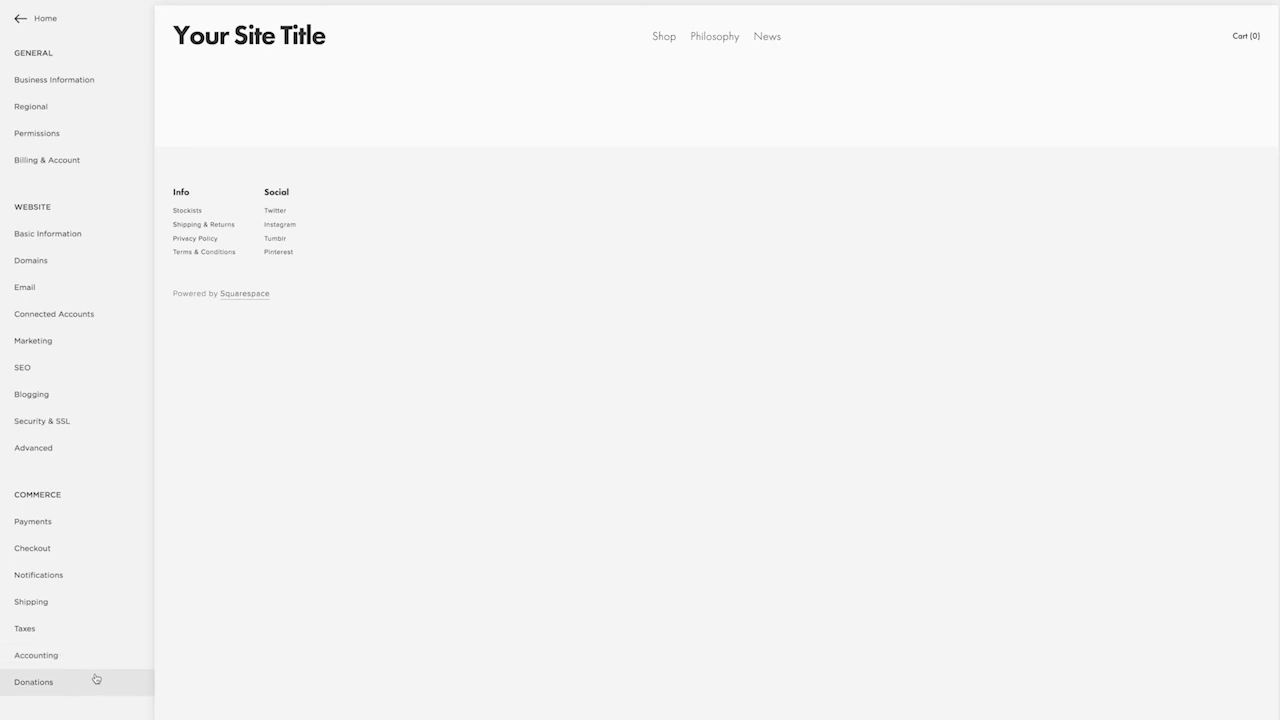
mouse_move(33, 521)
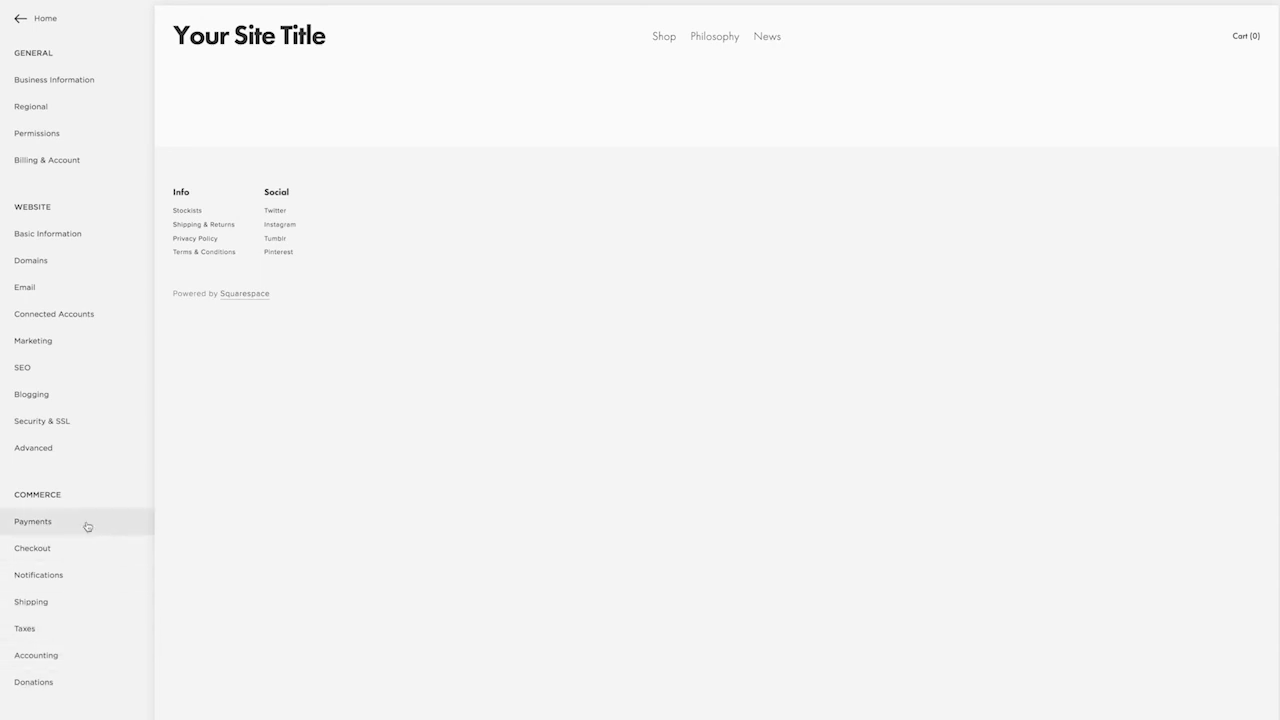